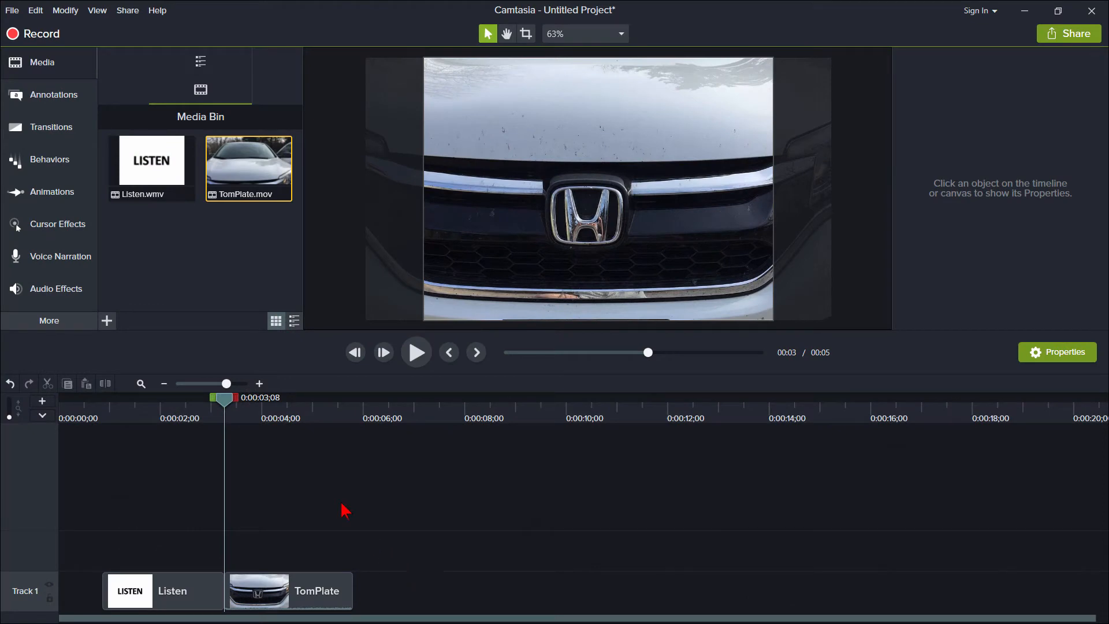
# - In Camtasia 9 preferences, toggle 'use trimmed content in transitions' on, then back off
pyautogui.click(35, 10)
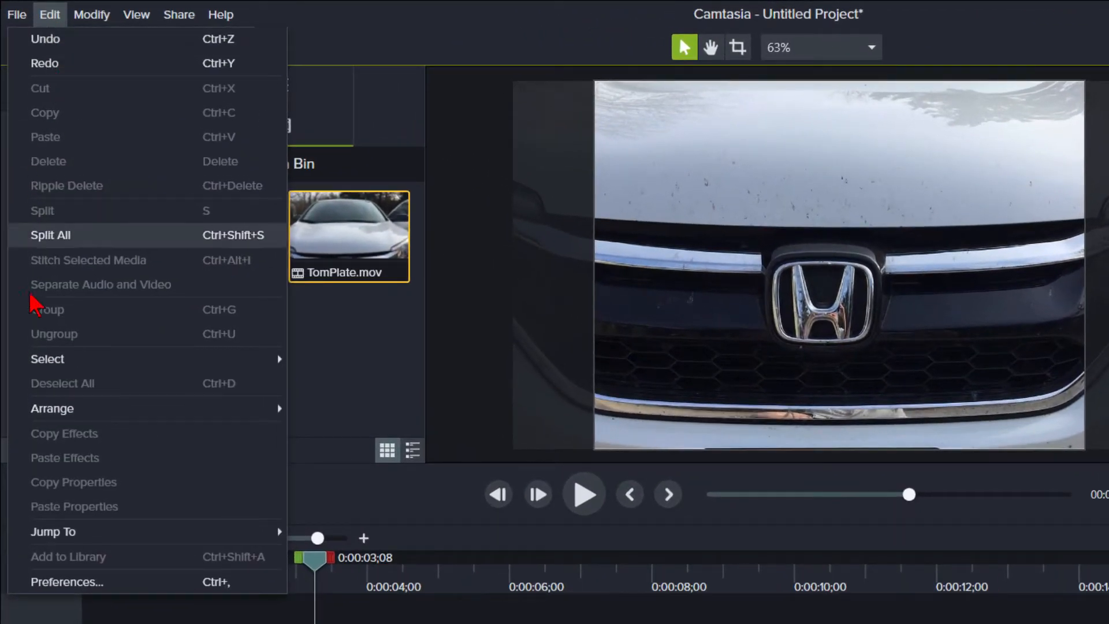
pyautogui.click(67, 583)
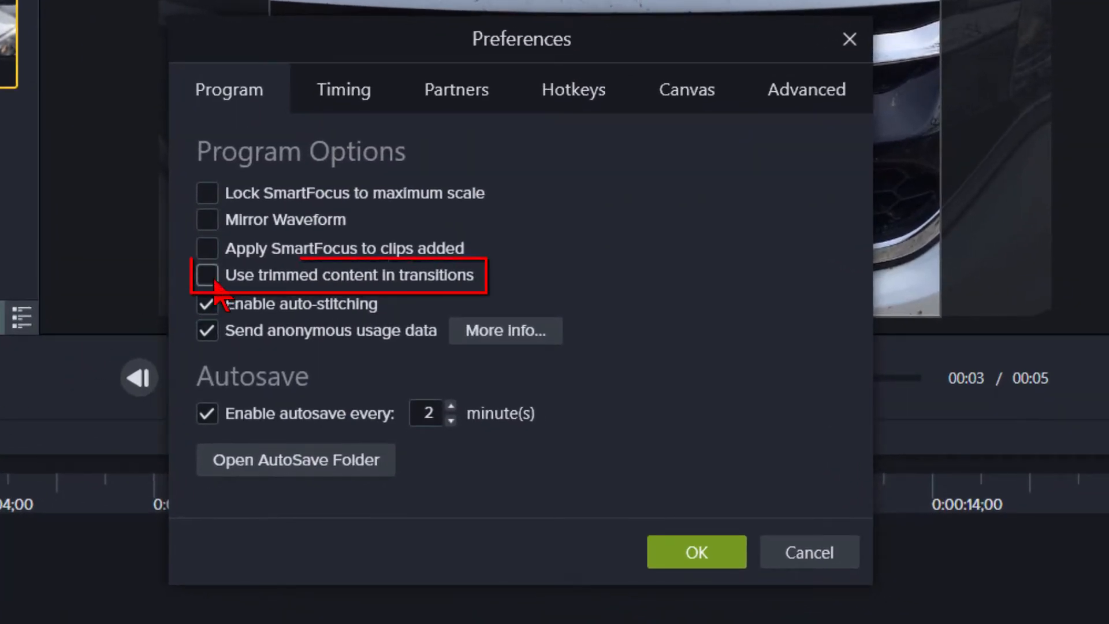
pyautogui.click(207, 275)
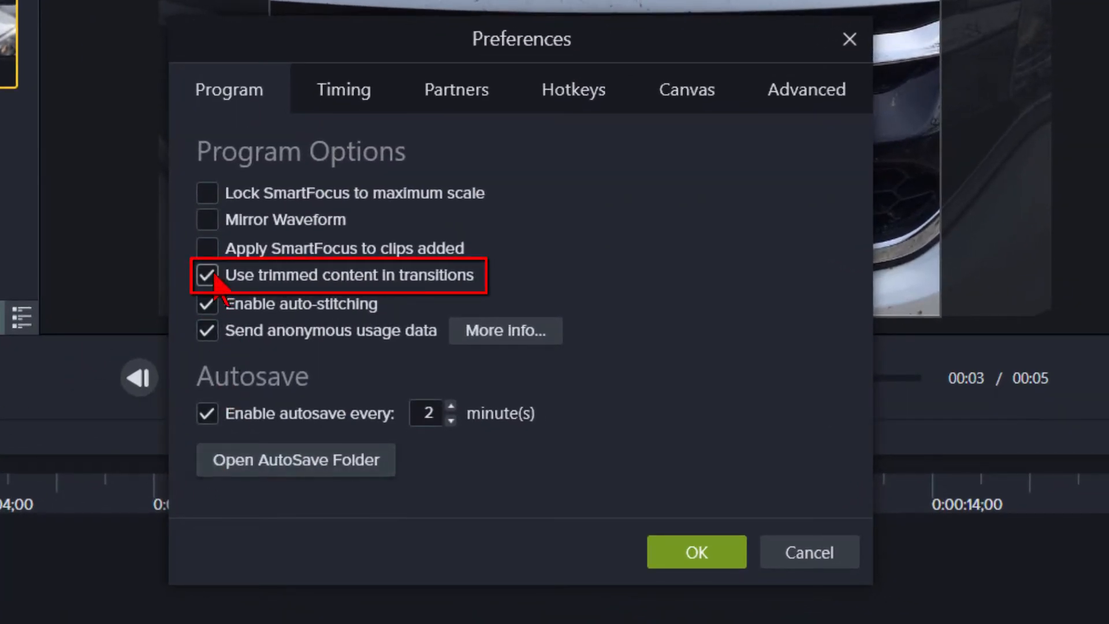
pyautogui.click(207, 274)
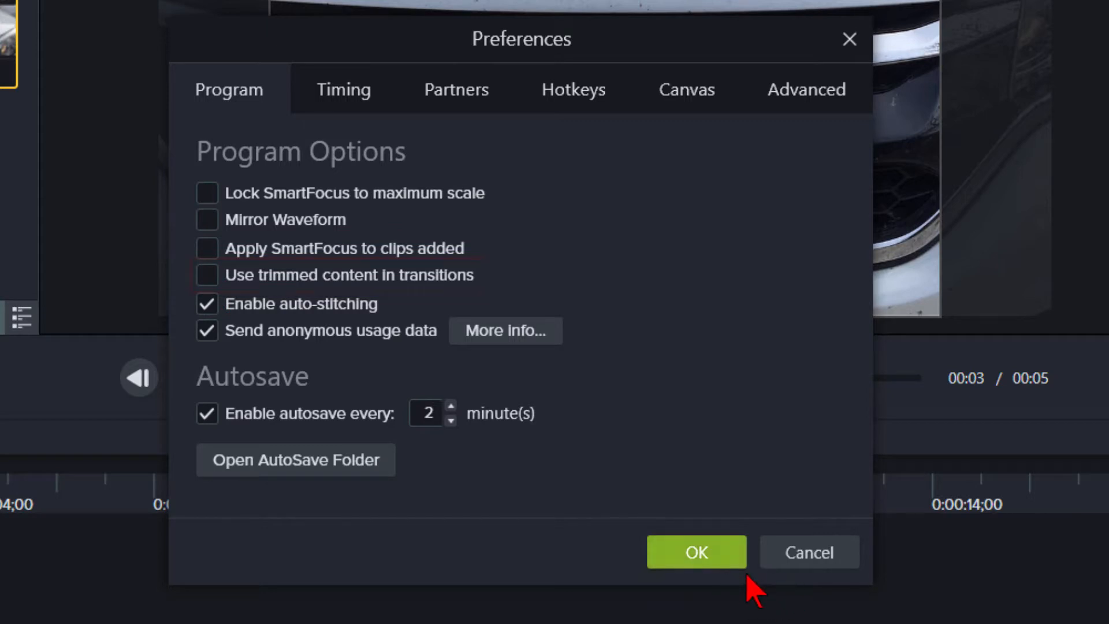
pyautogui.click(698, 551)
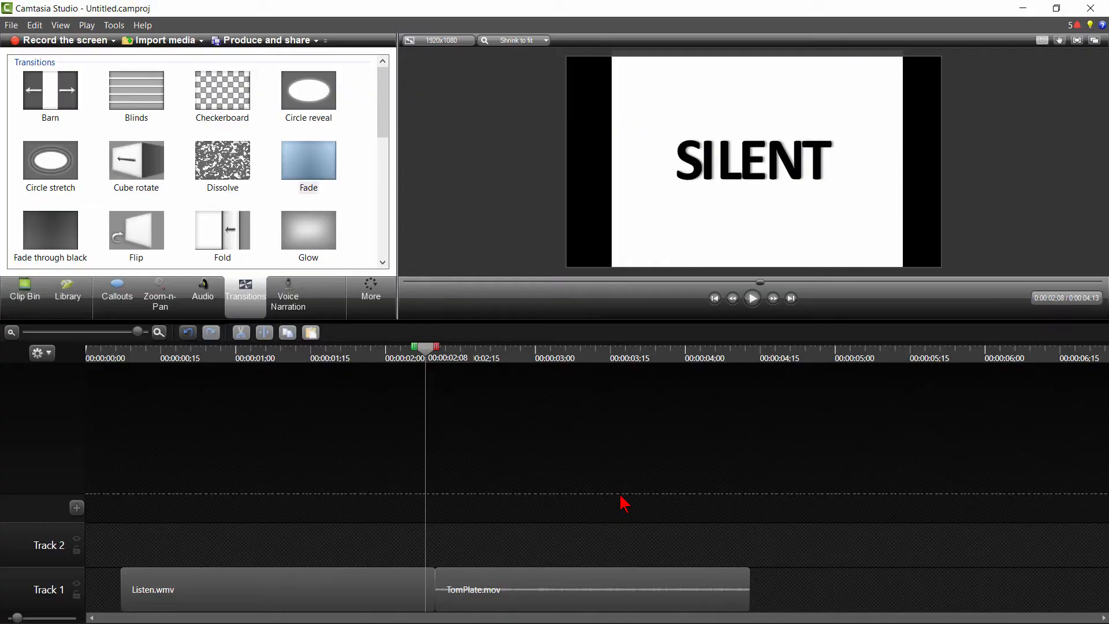
pyautogui.moveTo(114, 107)
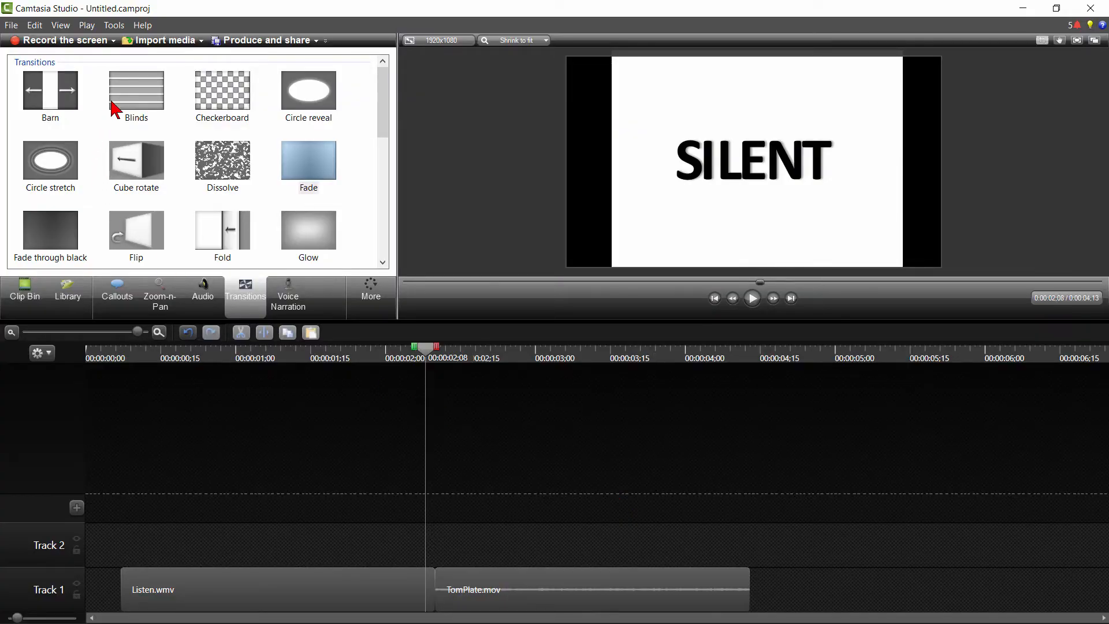
# - Open Camtasia Studio 8's program options and close them without changes
pyautogui.click(114, 25)
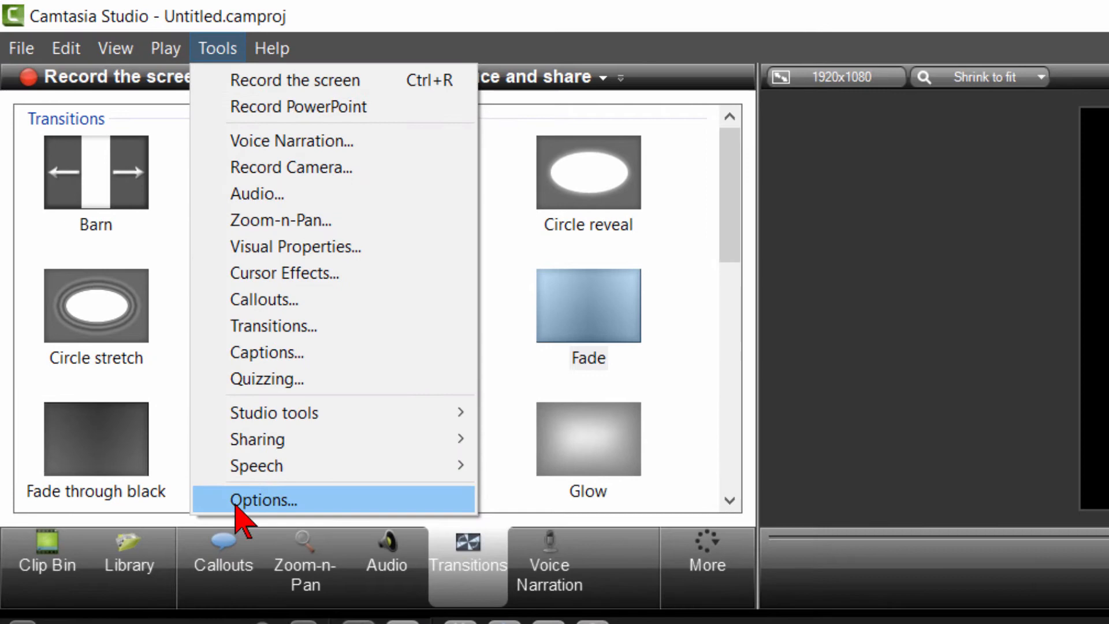
pyautogui.click(264, 501)
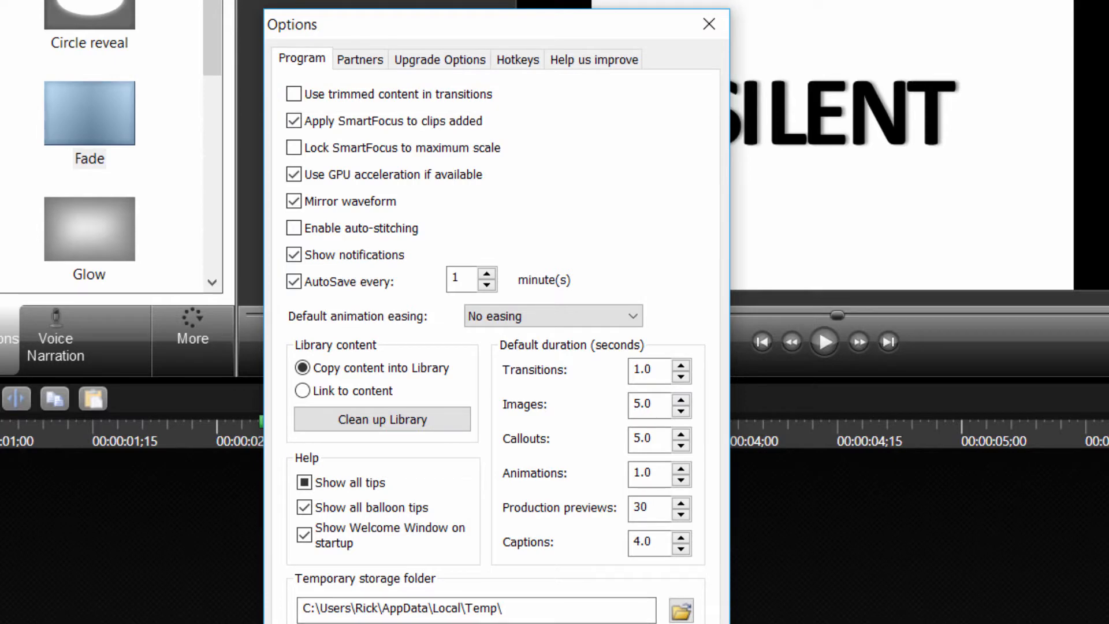
pyautogui.click(708, 24)
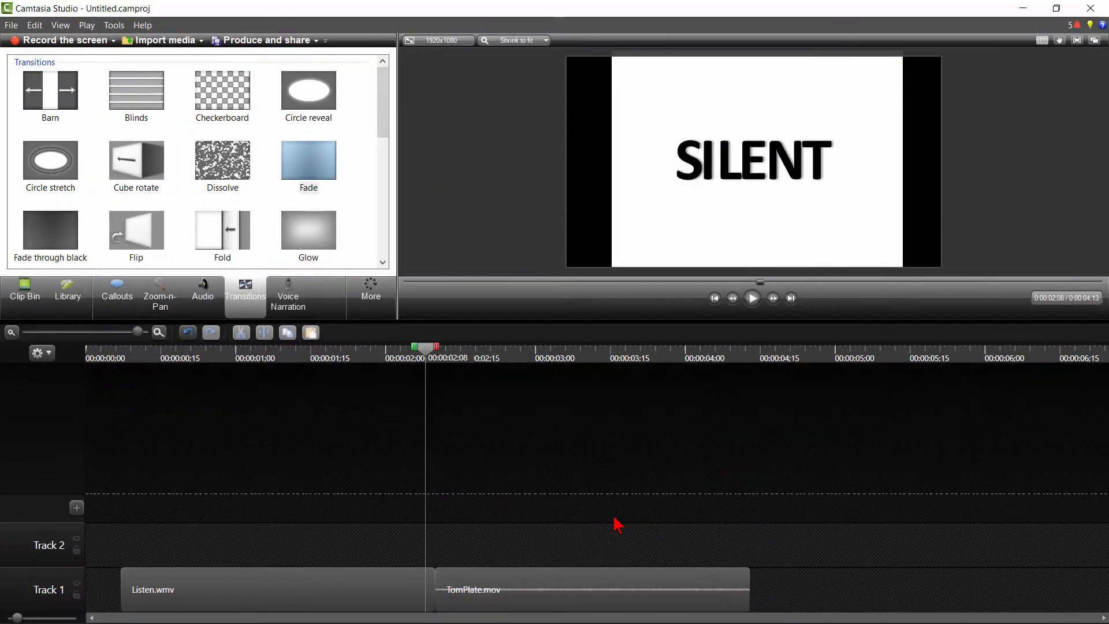
pyautogui.moveTo(453, 427)
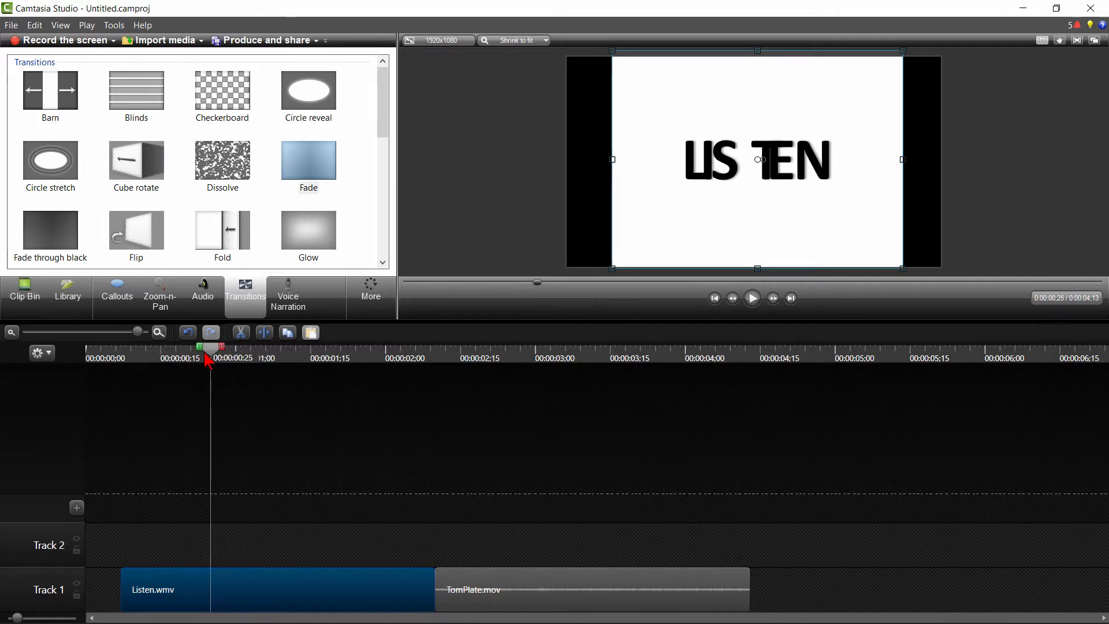
# - Scrub through the LISTEN letters and the car license-plate footage
pyautogui.moveTo(211, 352); pyautogui.dragTo(190, 352)
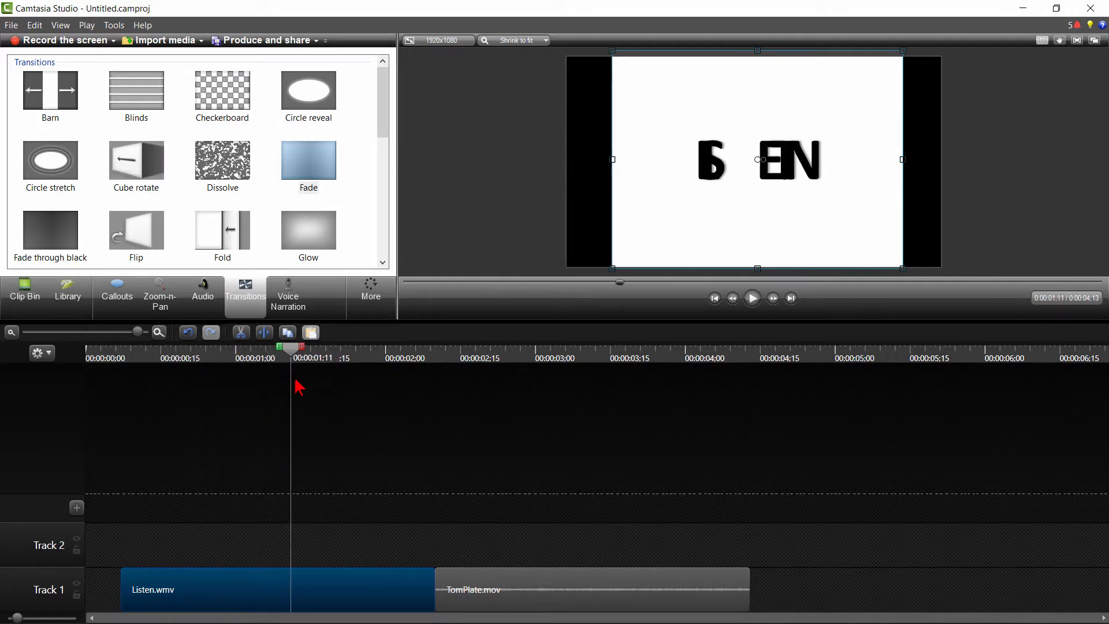
pyautogui.click(463, 347)
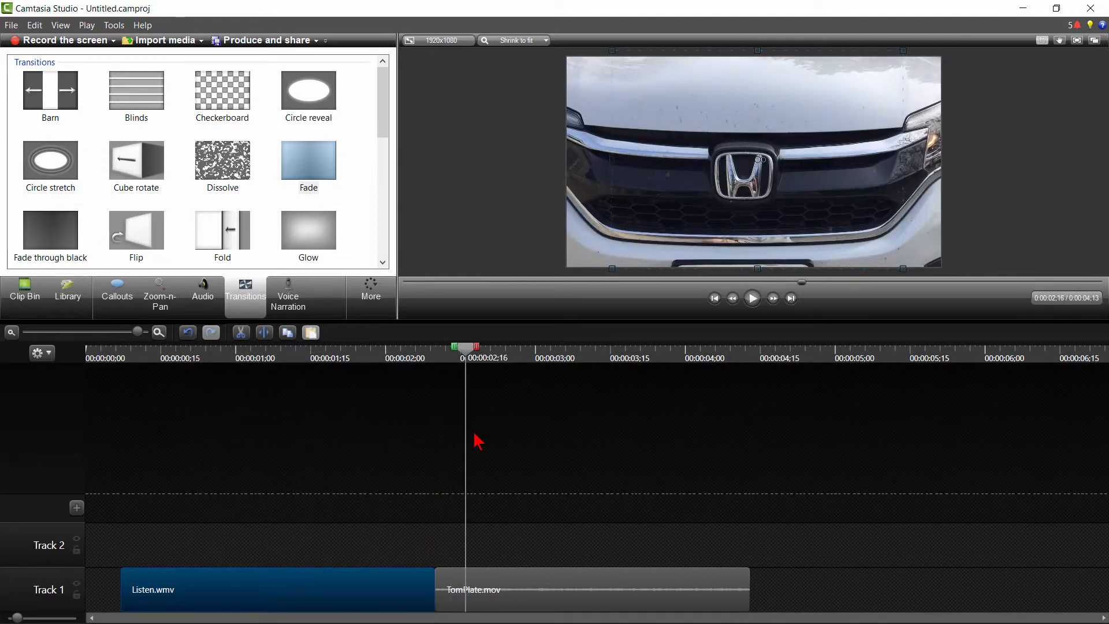
pyautogui.click(565, 347)
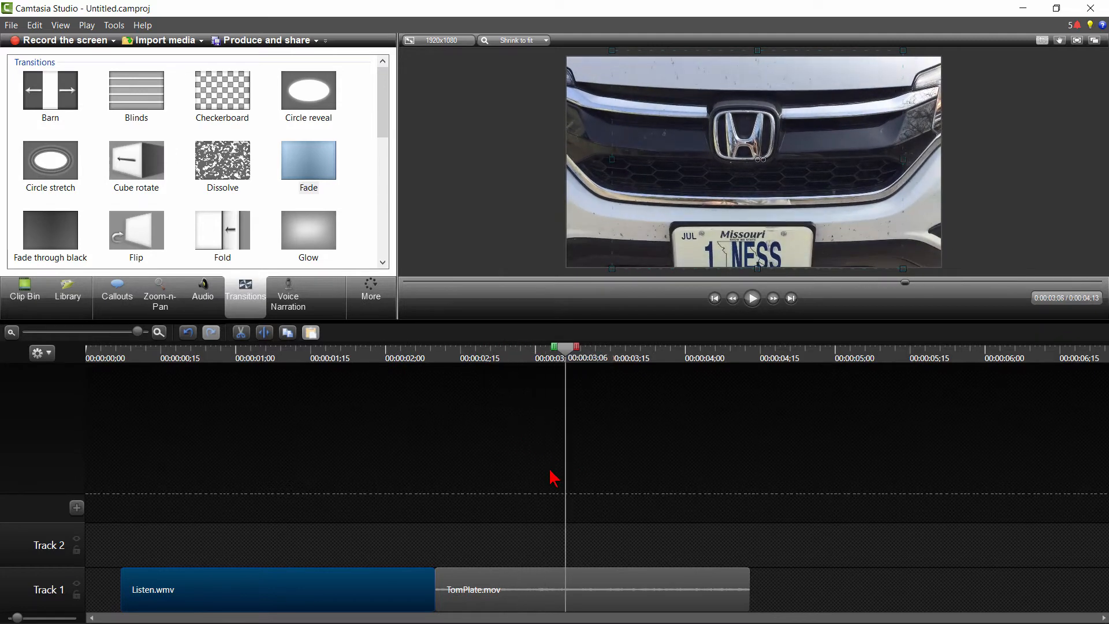
pyautogui.click(477, 347)
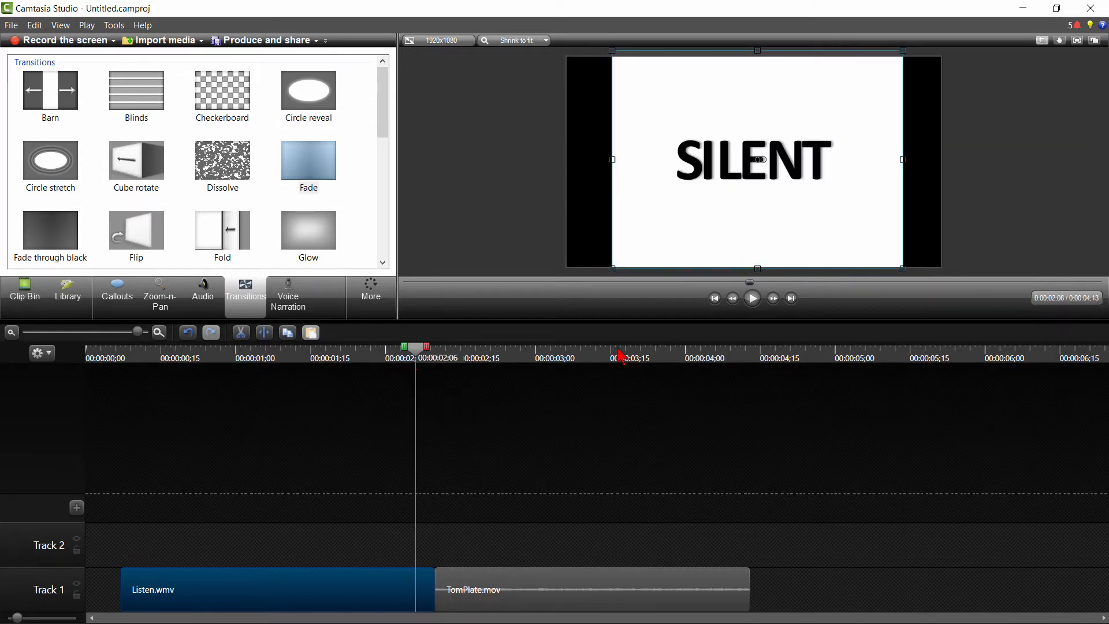
pyautogui.click(752, 298)
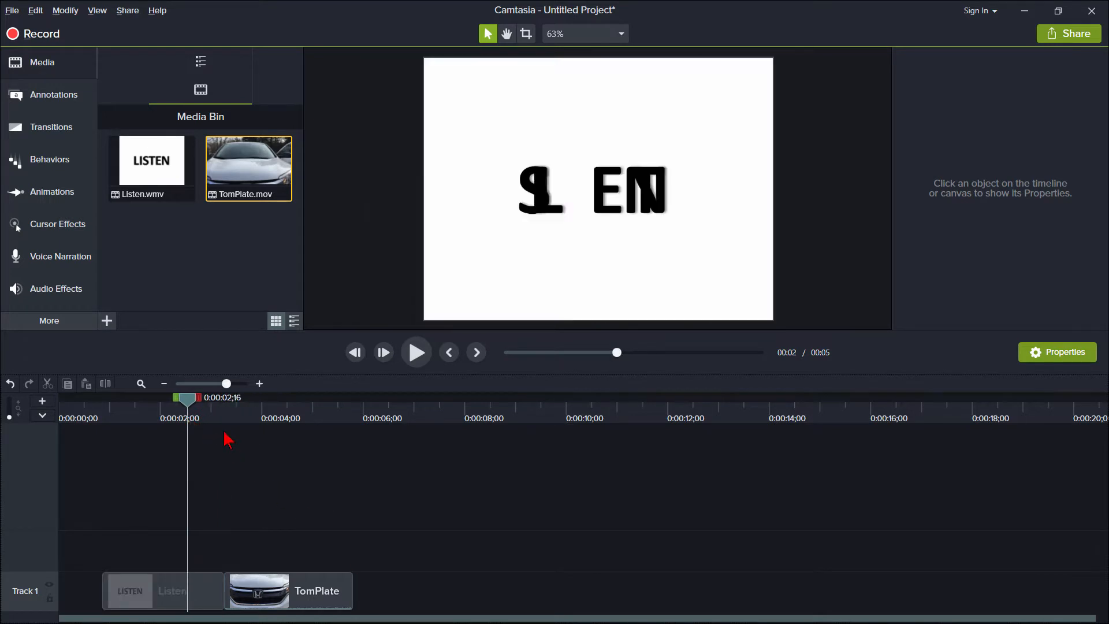
# - Preview LISTEN becoming SILENT, then drag a Fade transition onto the Track 1 cut
pyautogui.moveTo(186, 397); pyautogui.dragTo(241, 397)
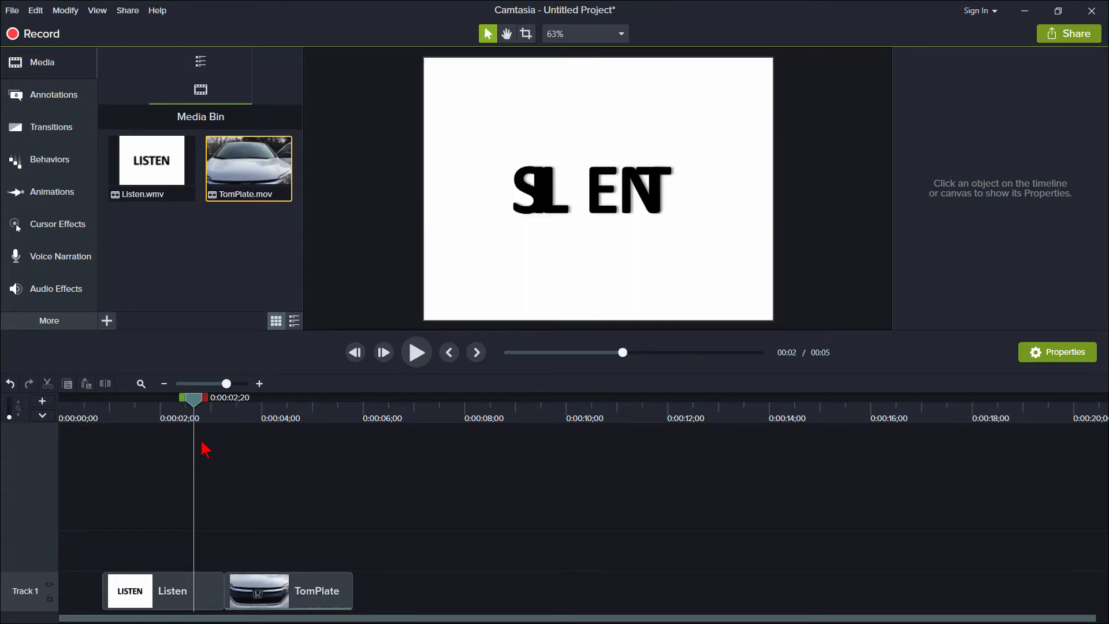
pyautogui.moveTo(71, 173)
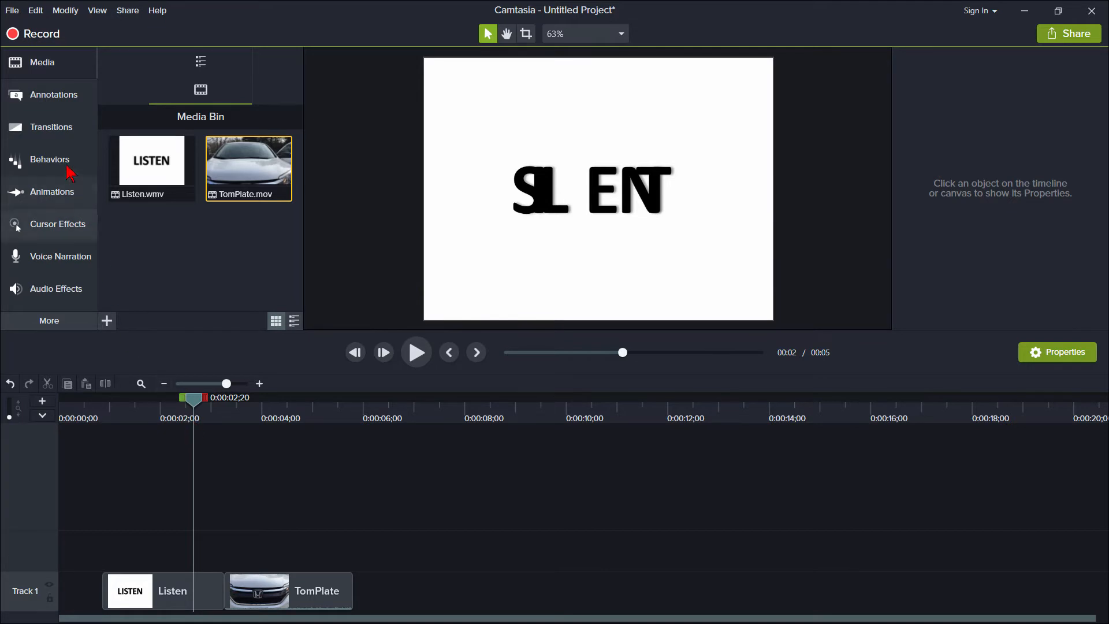
pyautogui.click(51, 127)
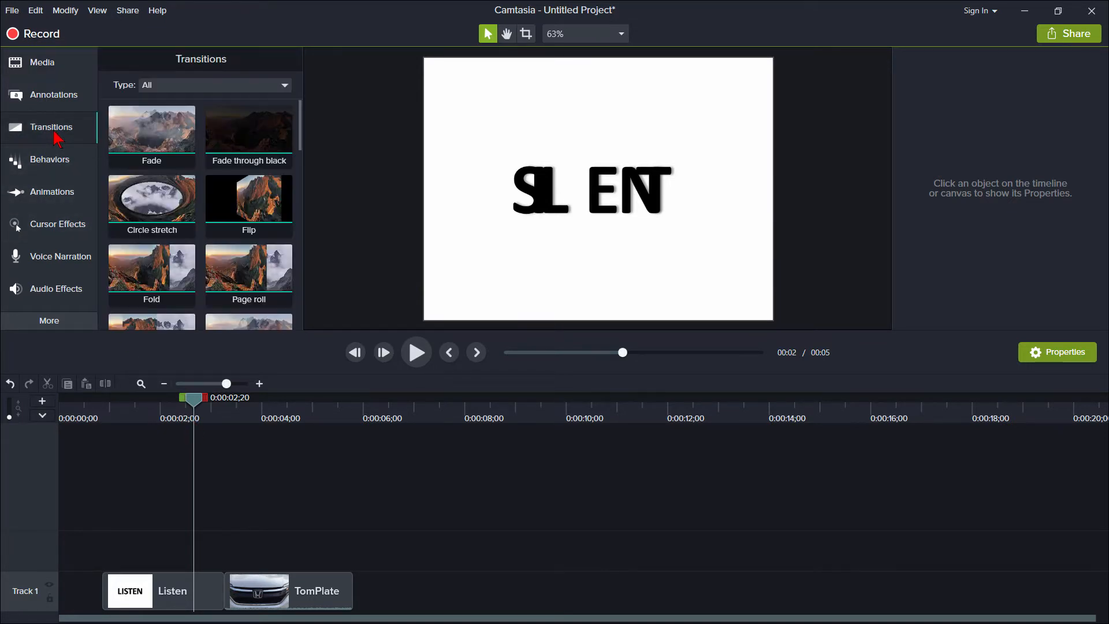
pyautogui.moveTo(151, 131); pyautogui.dragTo(208, 487)
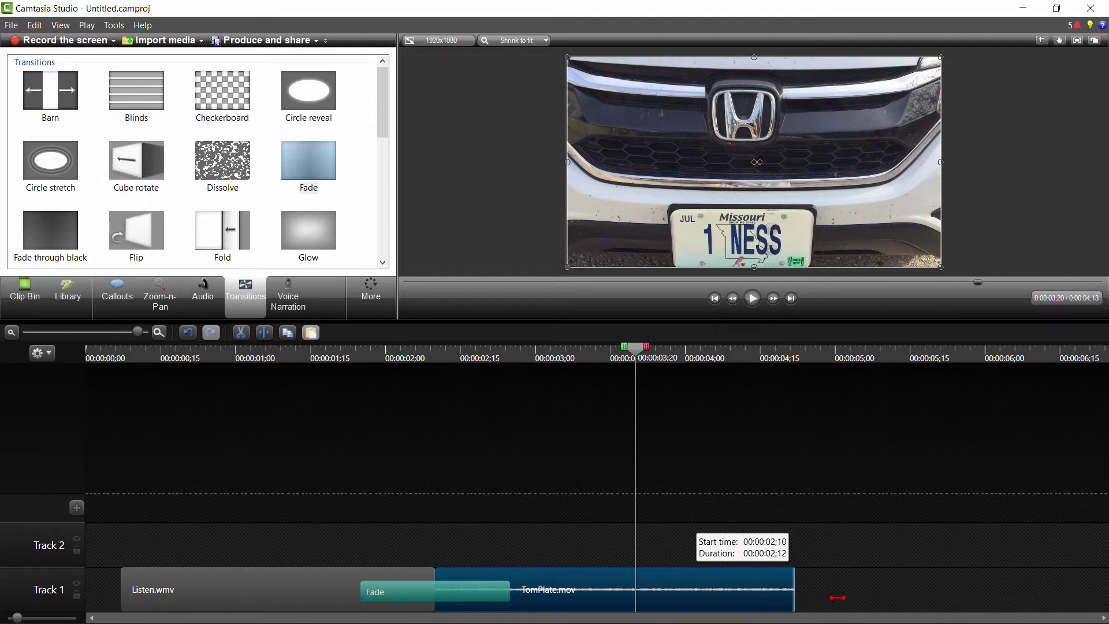
# - Place TomPlate.mov on Track 1 directly against the end of Listen.wmv
pyautogui.moveTo(838, 598); pyautogui.dragTo(774, 603)
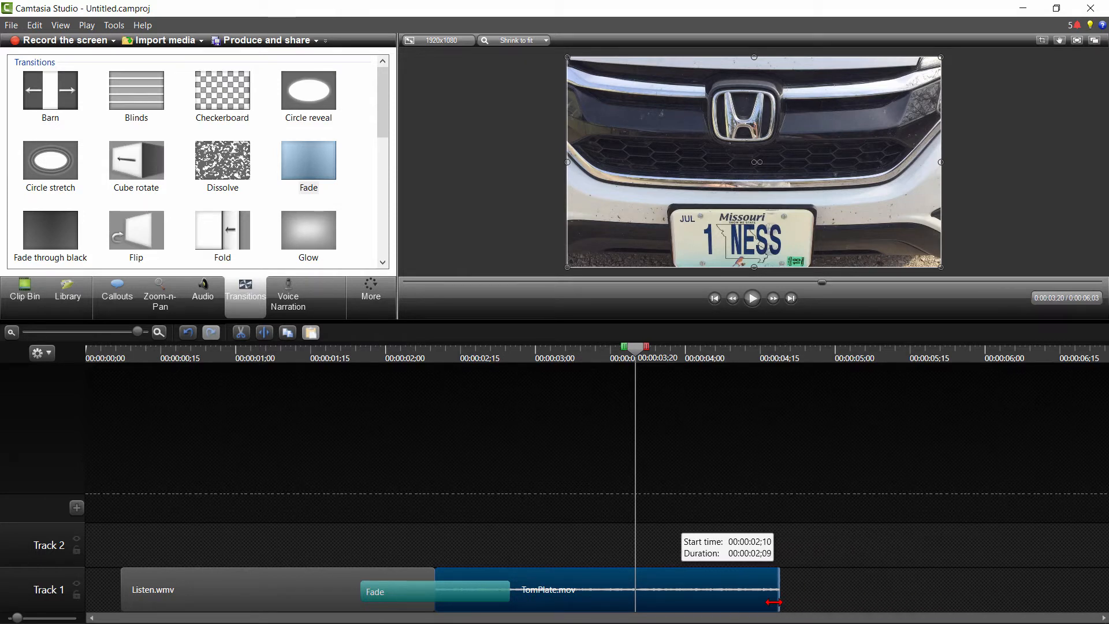
pyautogui.moveTo(776, 602); pyautogui.dragTo(798, 598)
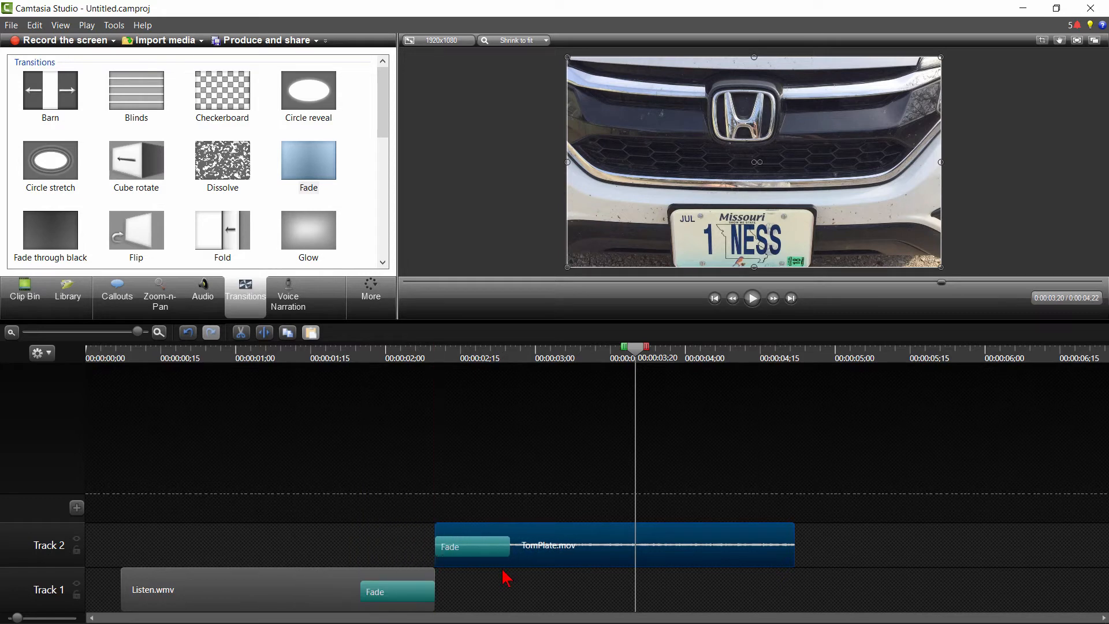
pyautogui.click(429, 348)
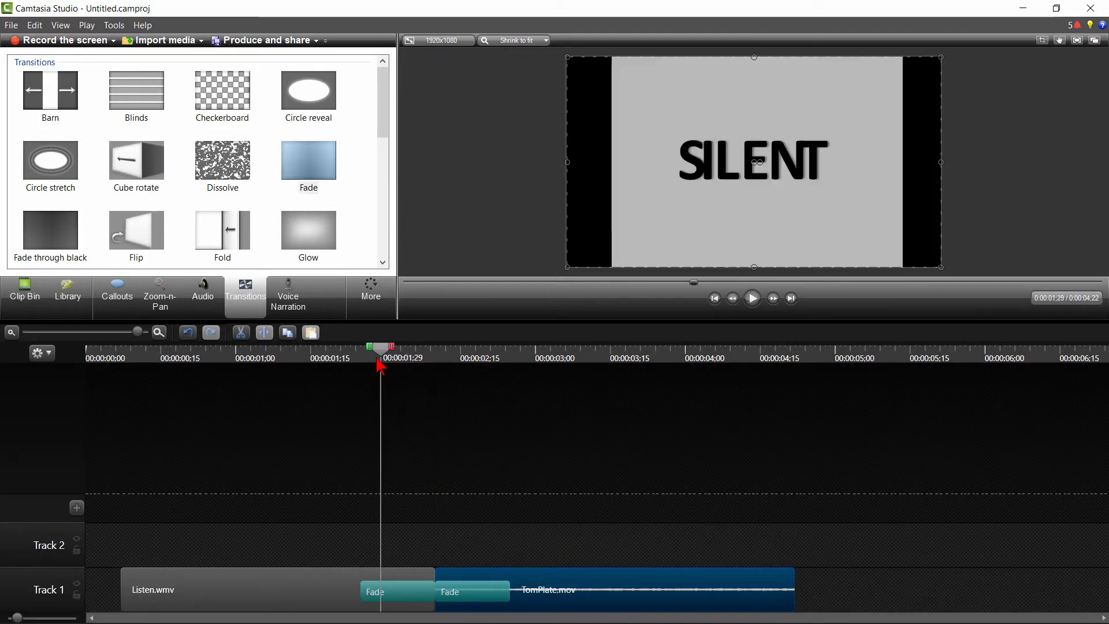
pyautogui.moveTo(373, 365)
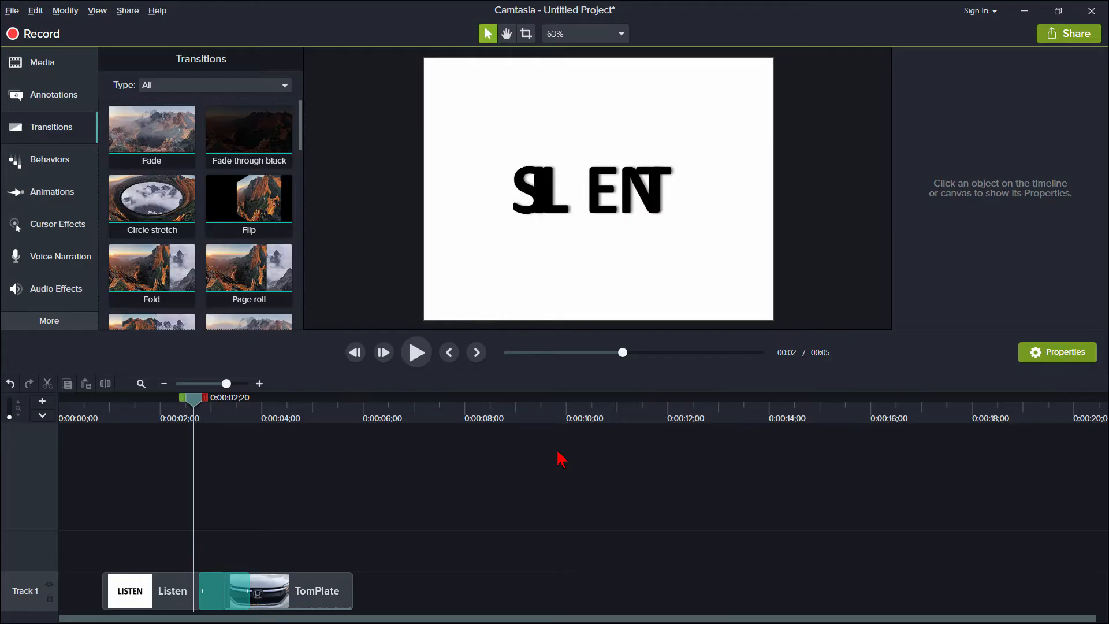
pyautogui.moveTo(194, 405)
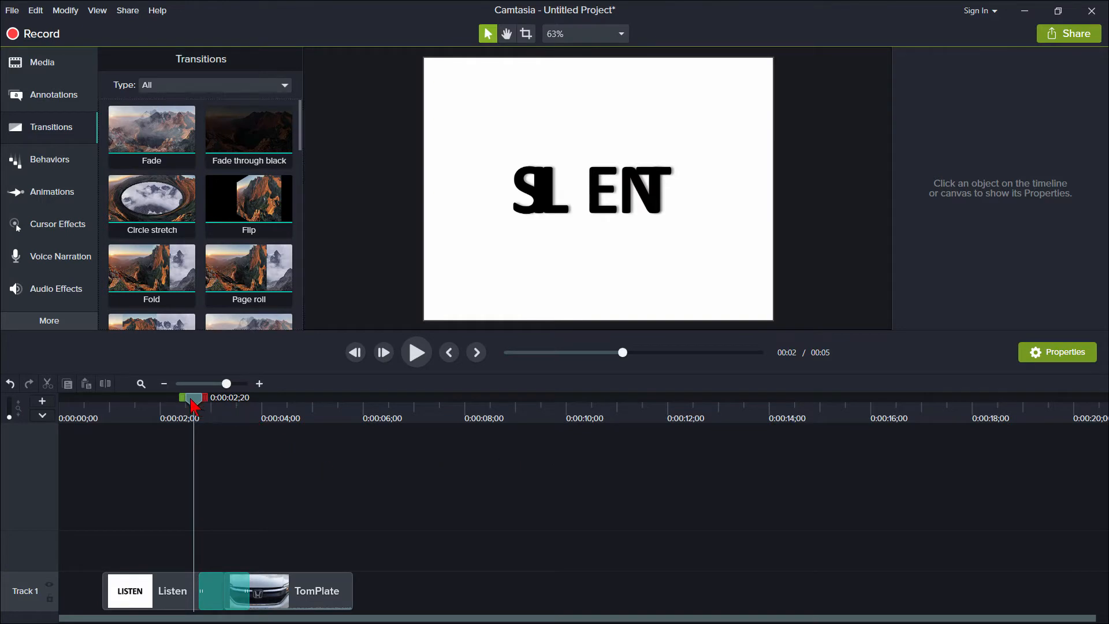
# - Drag the playhead into the Listen–TomPlate fade to watch SILENT dissolve into the grille
pyautogui.moveTo(191, 398); pyautogui.dragTo(203, 398)
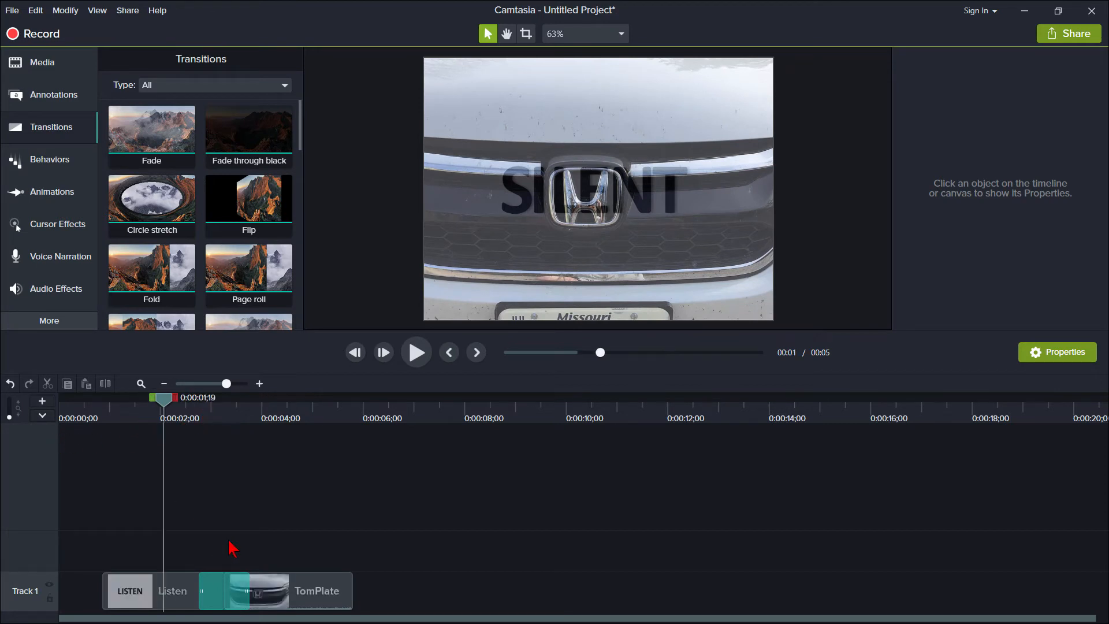
# - Select the Fade between Listen and TomPlate in Studio 8 and delete it
pyautogui.click(232, 592)
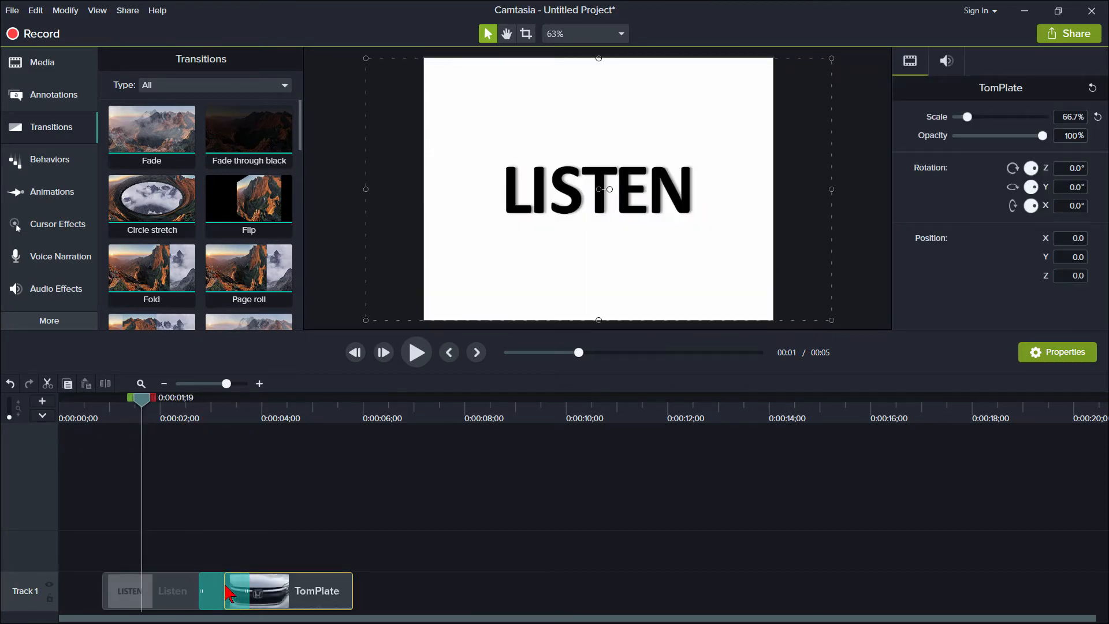
pyautogui.click(222, 591)
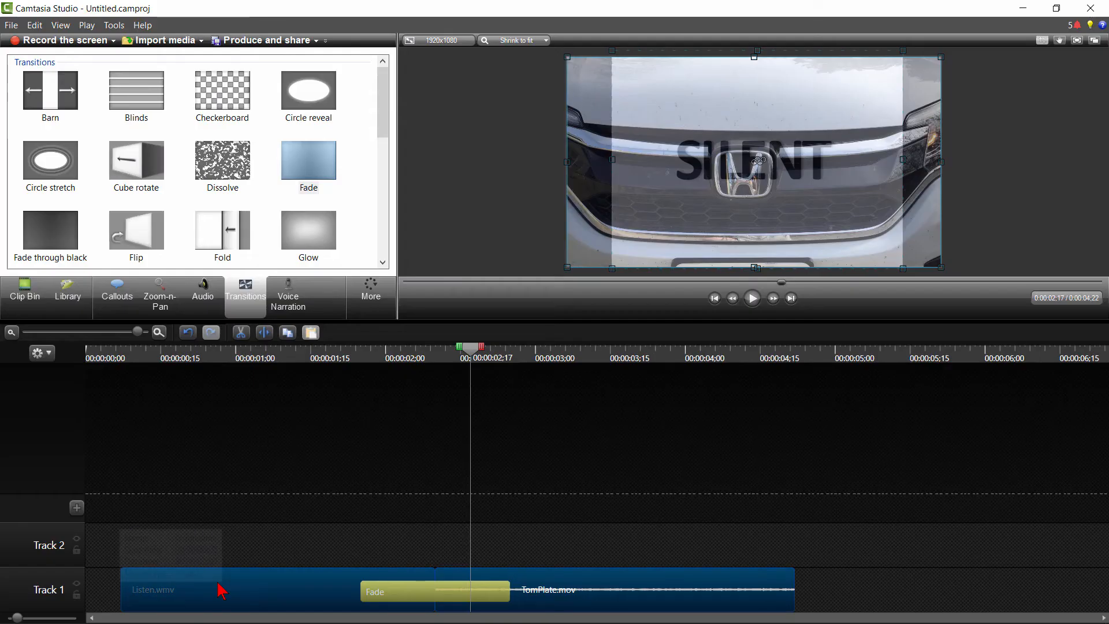
pyautogui.moveTo(475, 602)
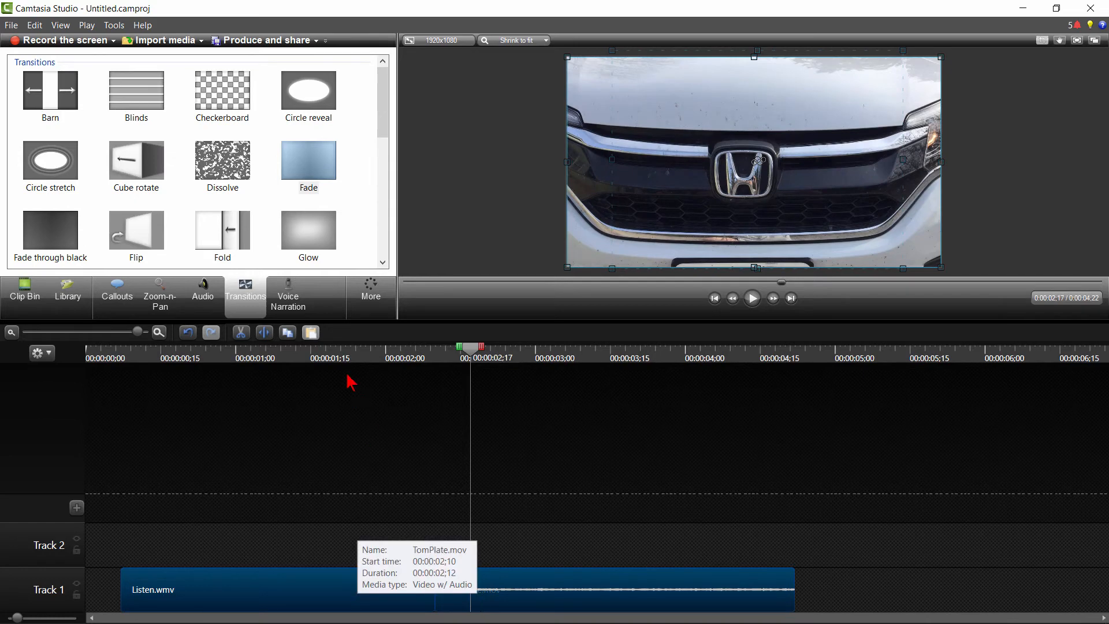
pyautogui.click(113, 25)
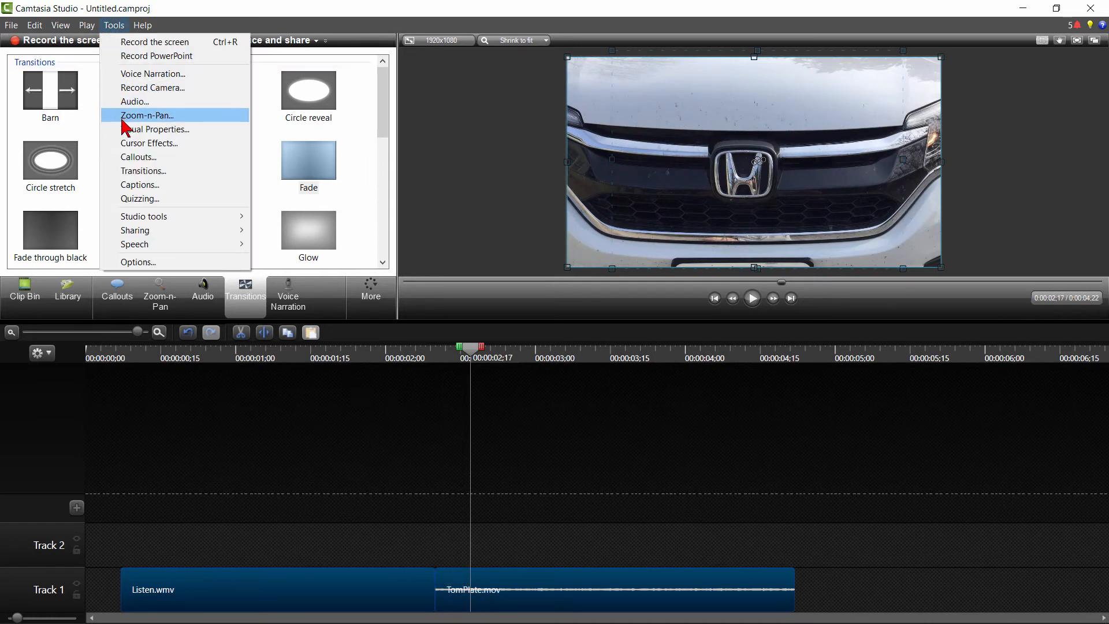
# - Enable 'use trimmed content in transitions' in Camtasia Studio 8's options
pyautogui.click(138, 262)
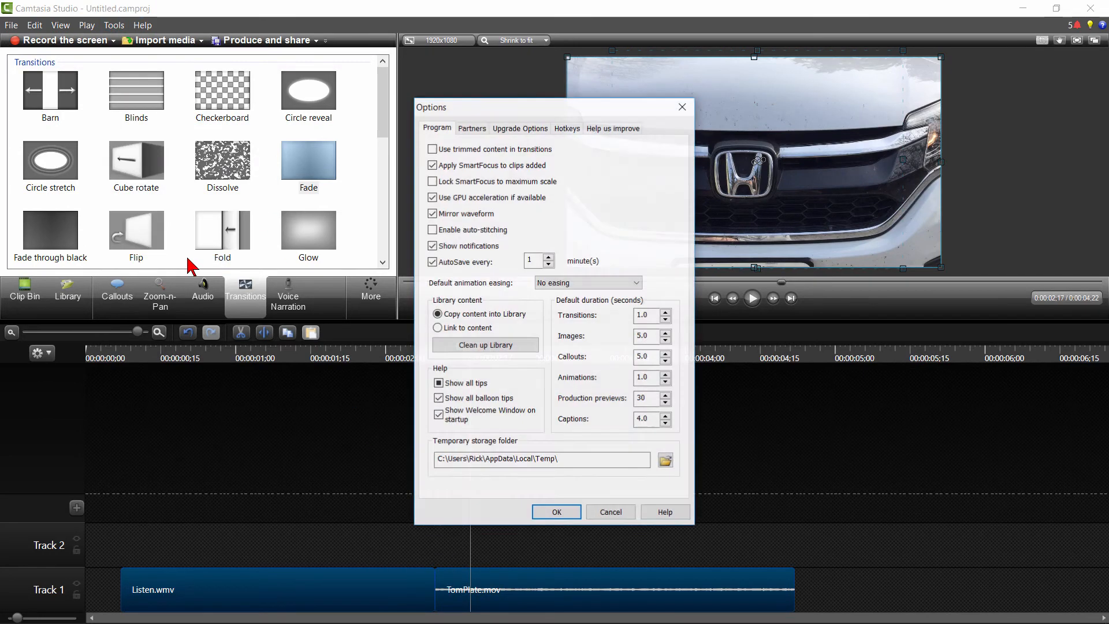
pyautogui.click(432, 149)
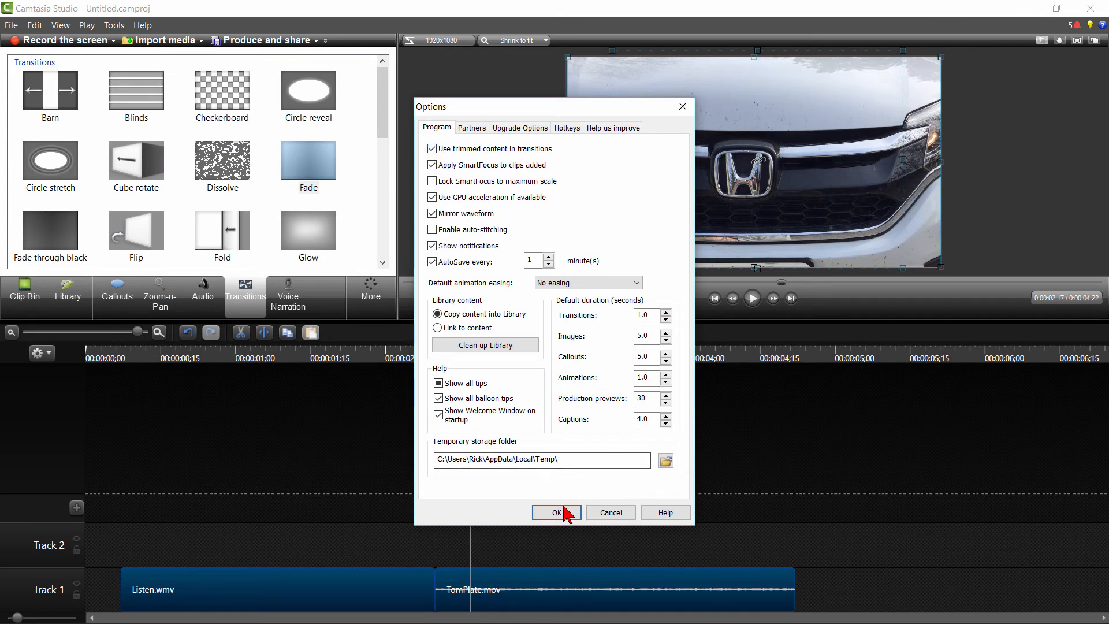
pyautogui.click(557, 513)
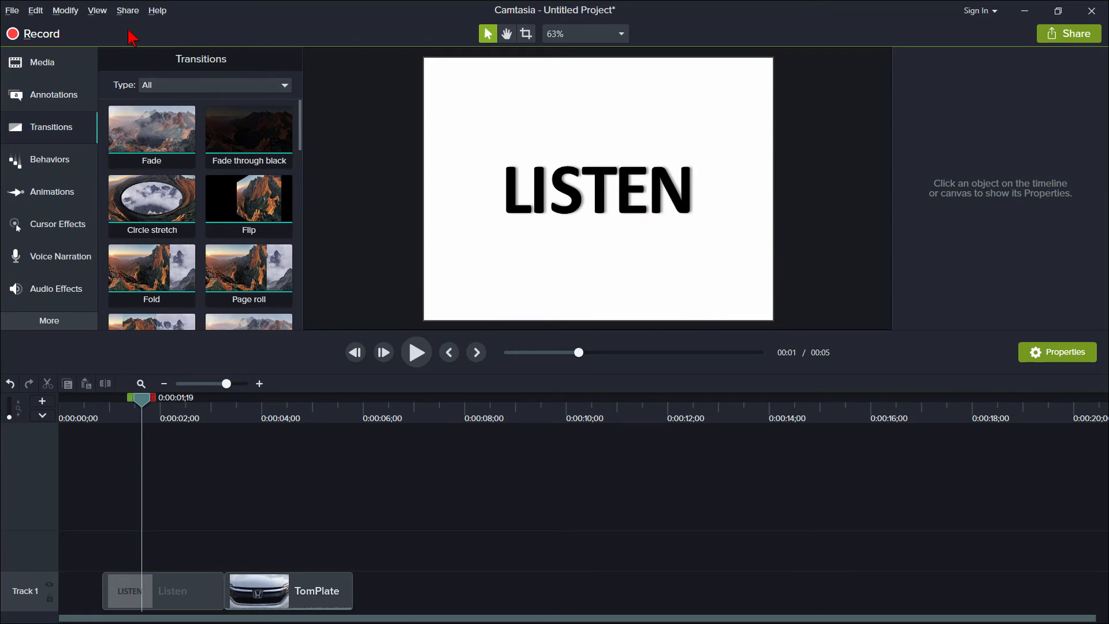
# - Enable the same trimmed-content transition option in Camtasia 9's preferences
pyautogui.click(36, 11)
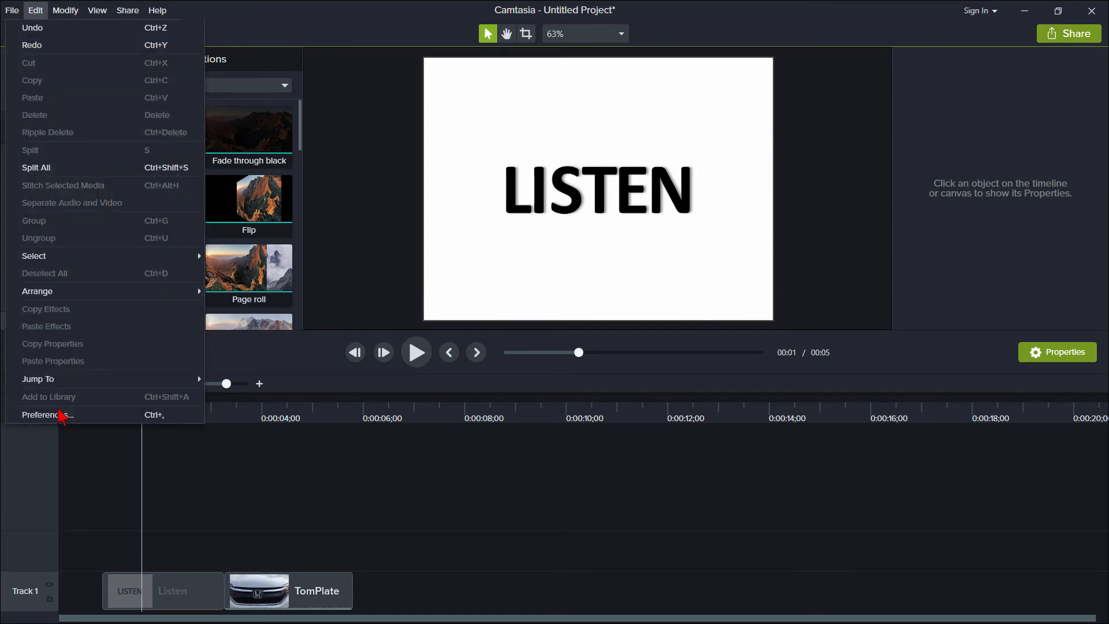
pyautogui.click(48, 415)
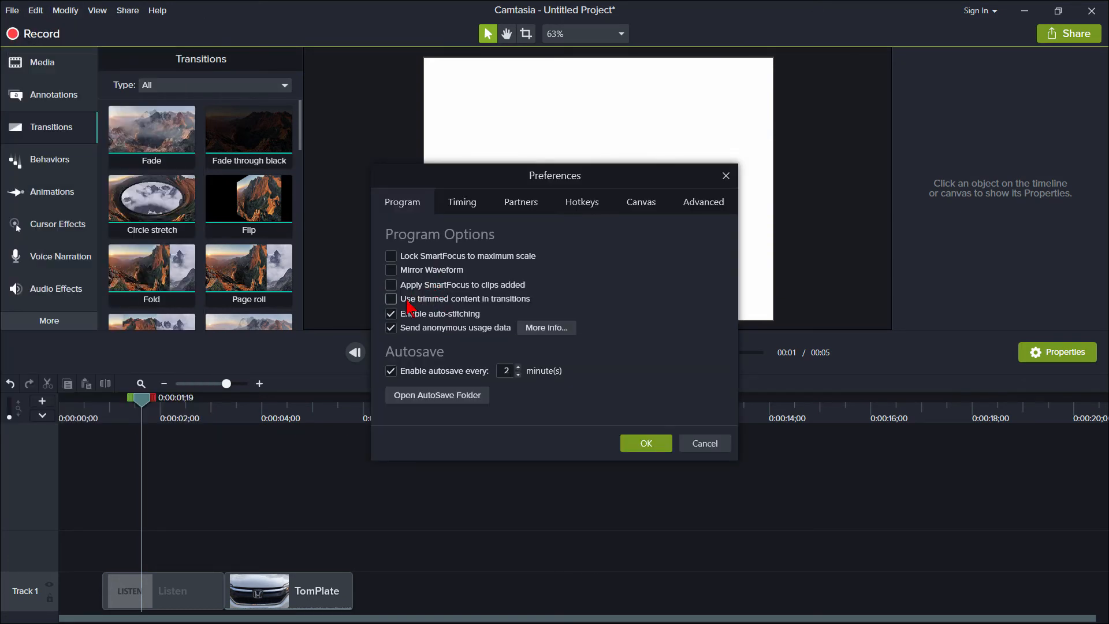
pyautogui.click(646, 444)
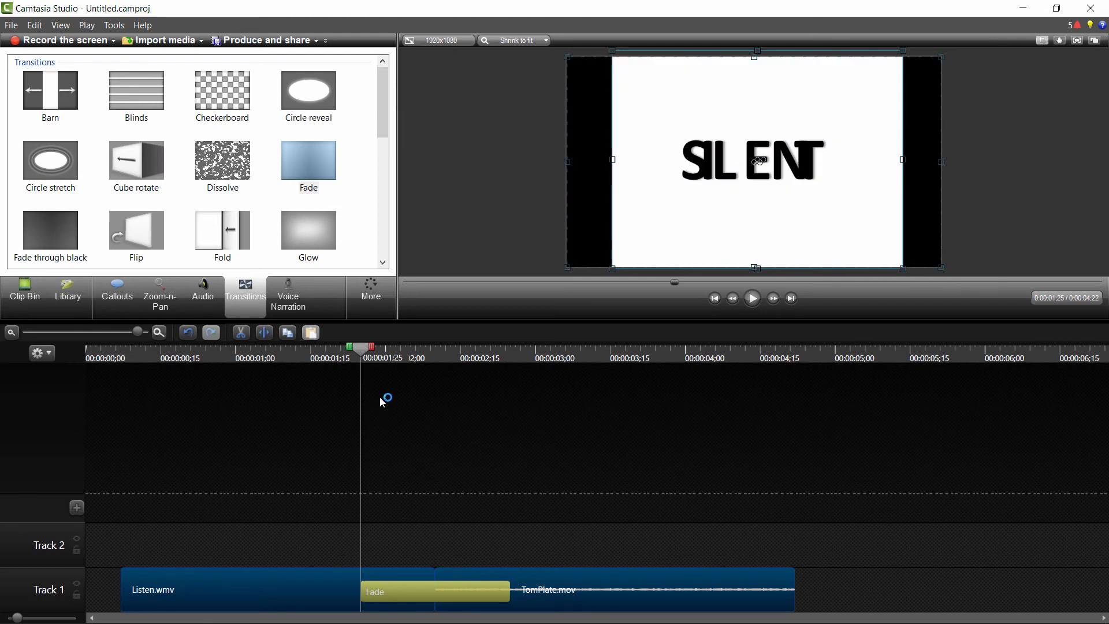
pyautogui.moveTo(419, 438)
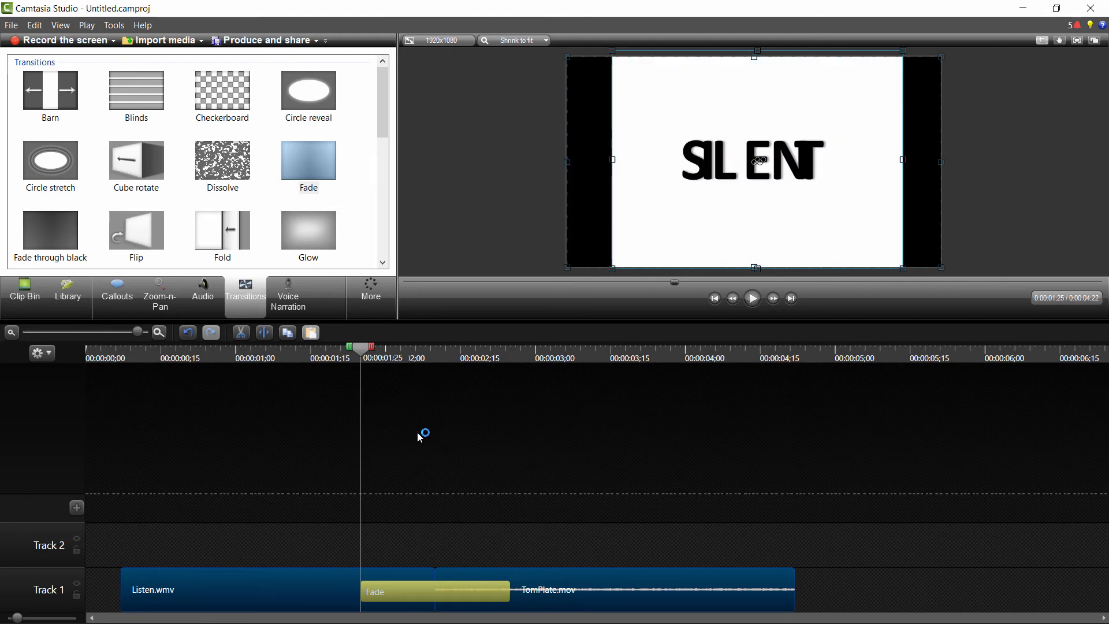
pyautogui.moveTo(406, 563)
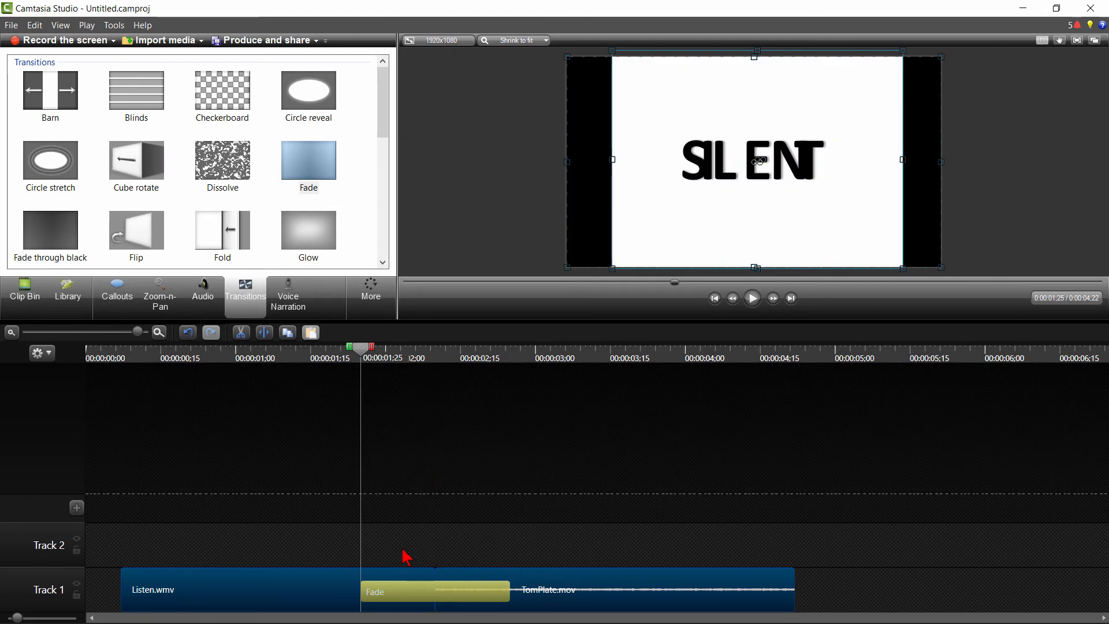
pyautogui.moveTo(489, 600)
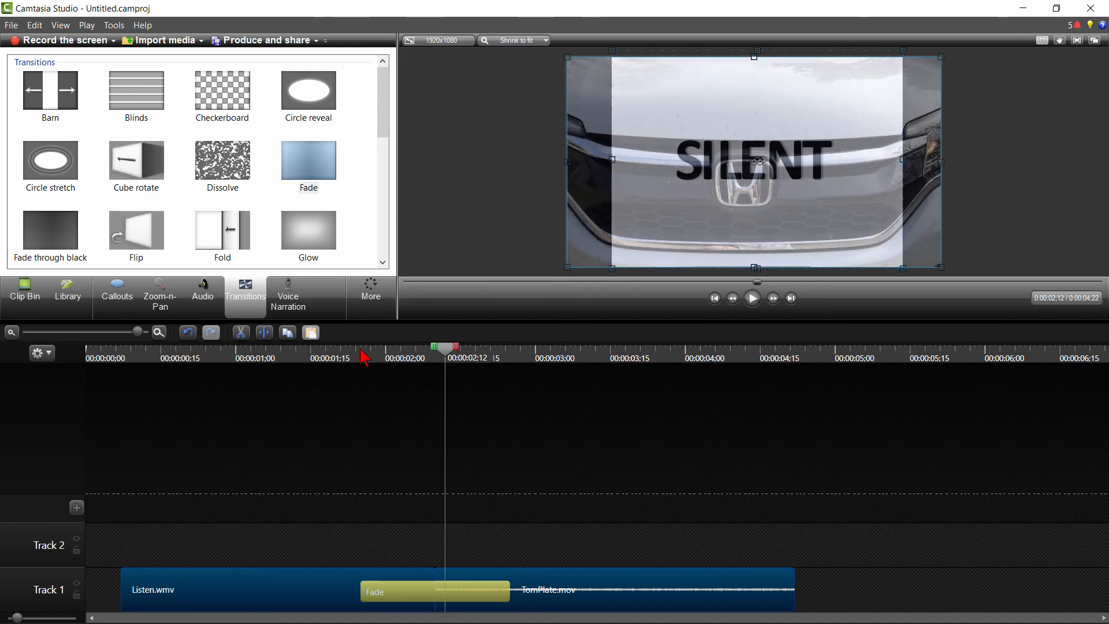
# - Move the playhead into the new Fade spanning the Listen–TomPlate cut
pyautogui.click(753, 298)
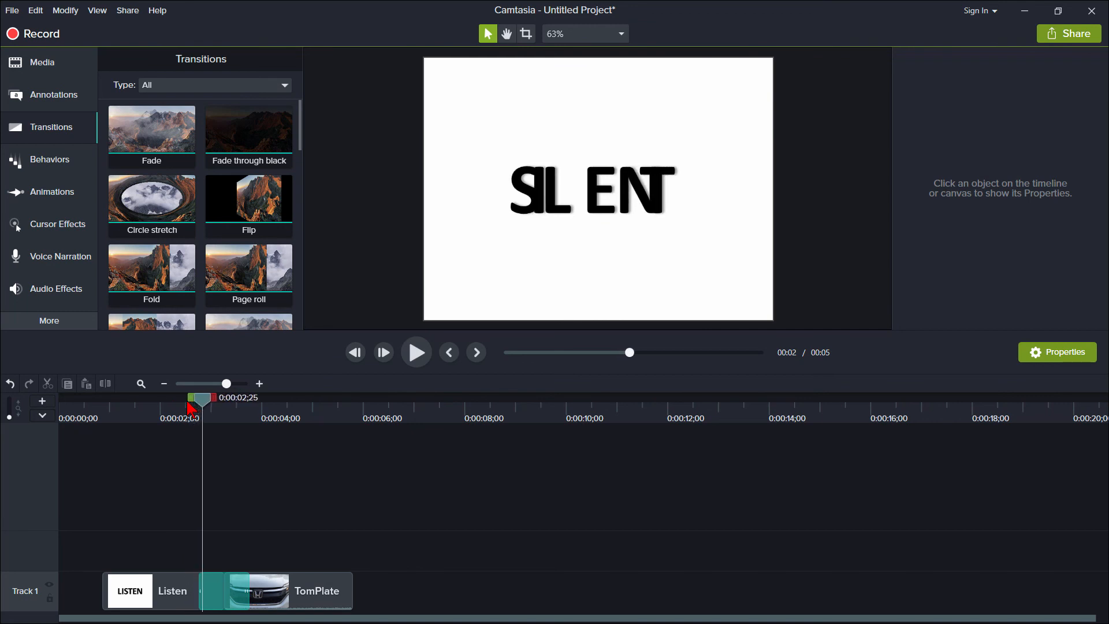
# - Move the playhead further into the transition to see SILENT blending over the car grille
pyautogui.click(416, 352)
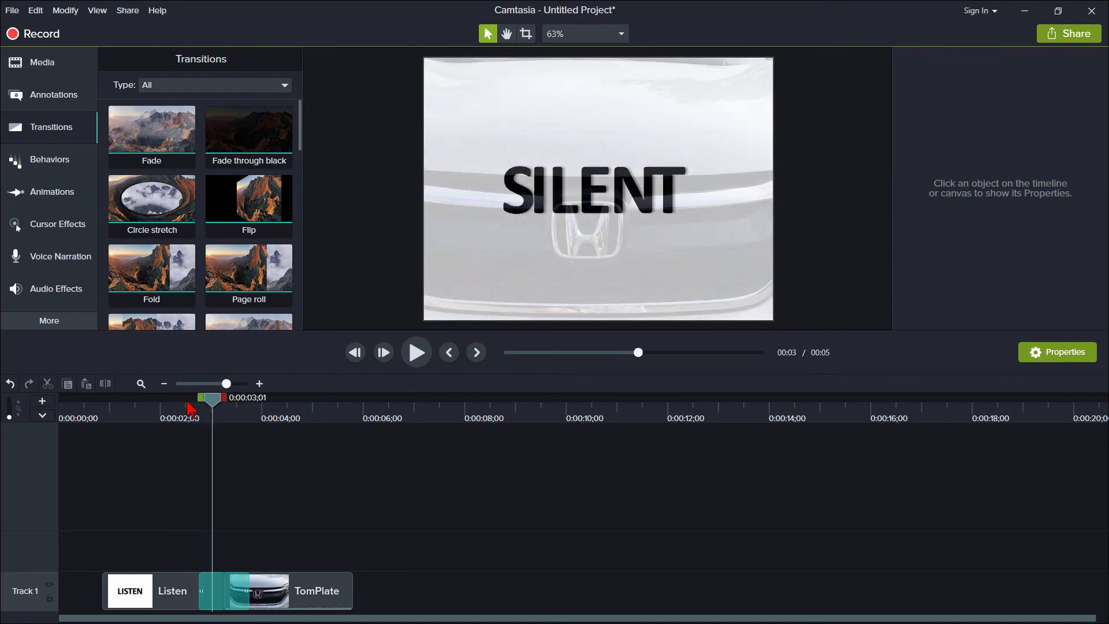